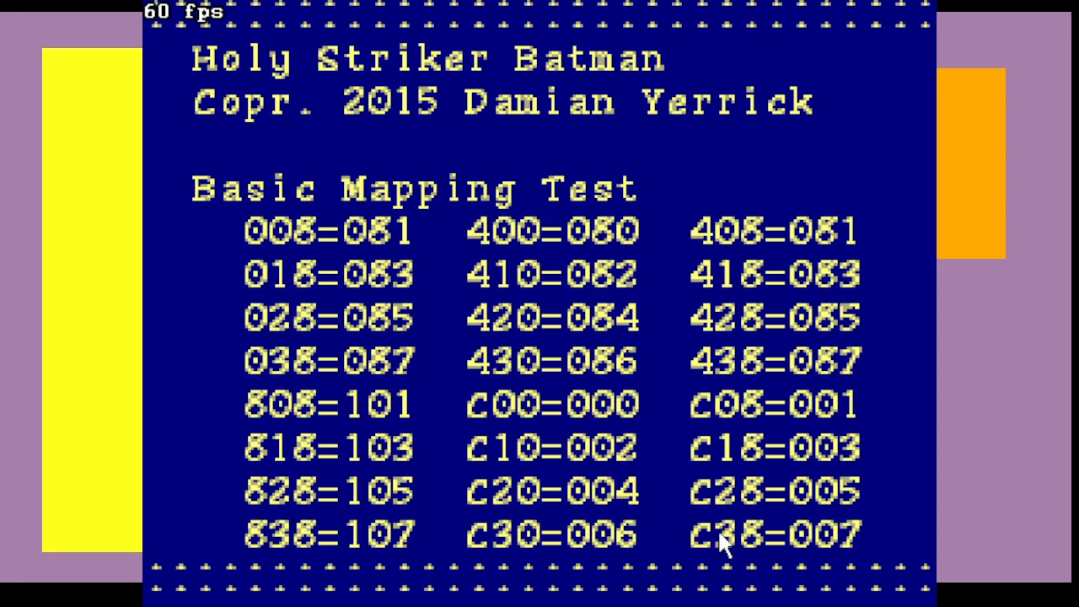
{"action": "mouse_move", "coordinate": [730, 493]}
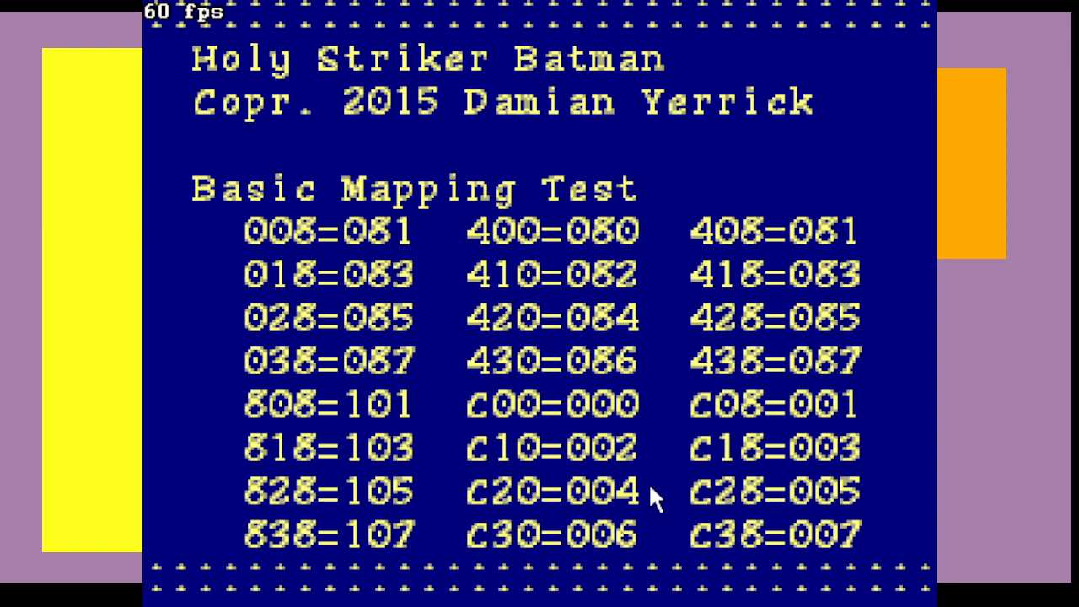
{"action": "mouse_move", "coordinate": [249, 16]}
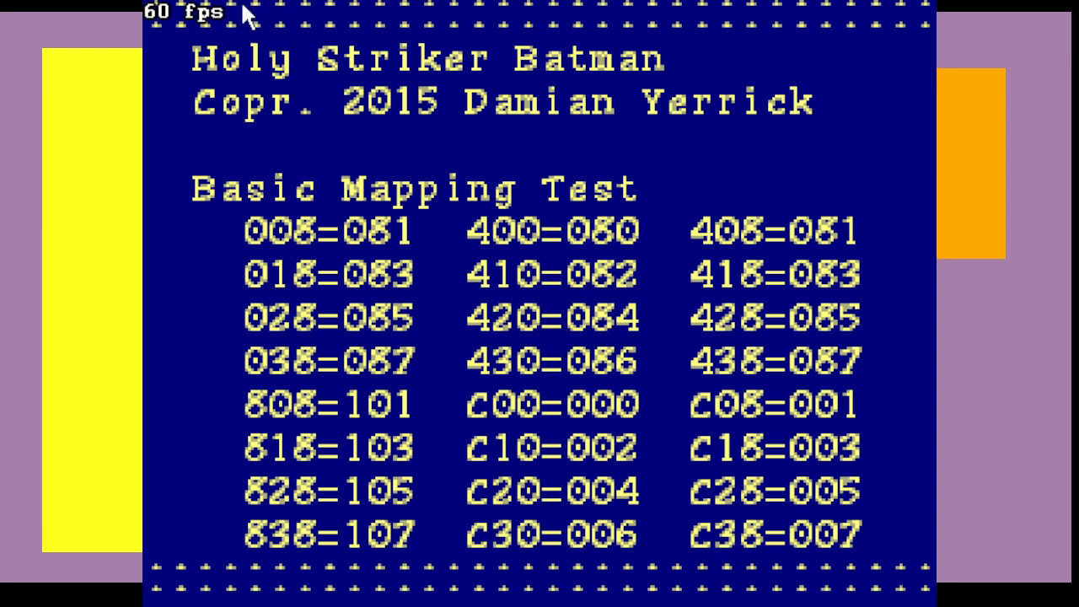
{"action": "mouse_move", "coordinate": [807, 489]}
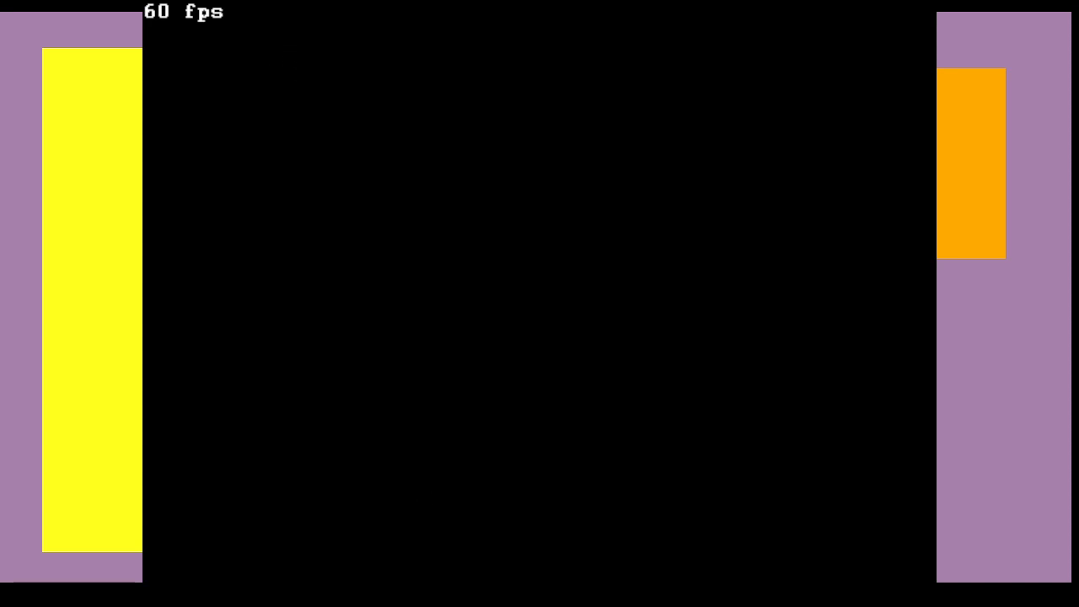
{"action": "mouse_move", "coordinate": [195, 33]}
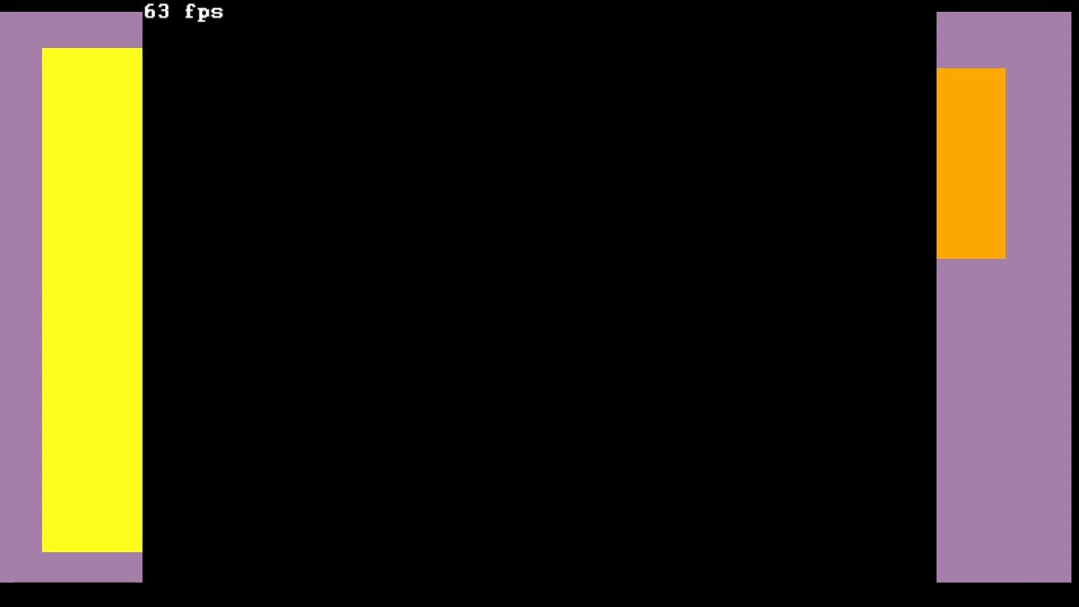
{"action": "mouse_move", "coordinate": [919, 329]}
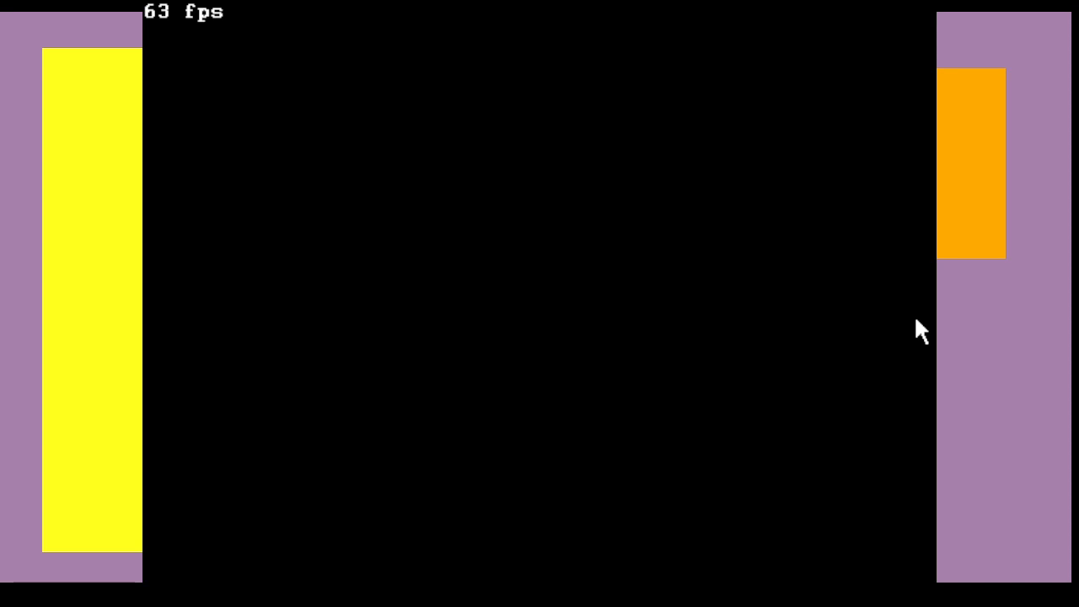